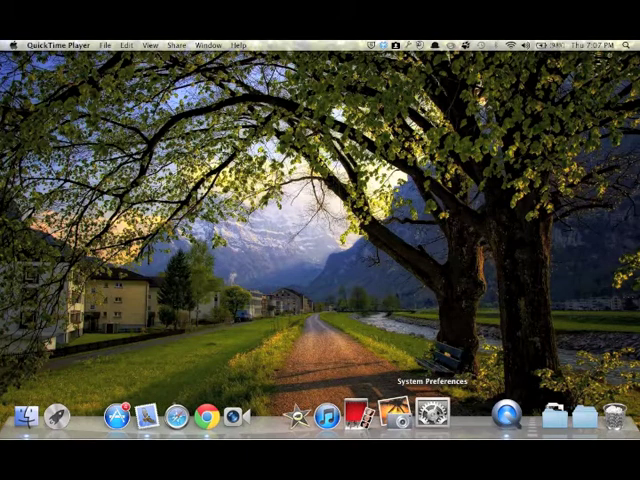
Launch System Preferences from the Dock to show all preference panes
left_click(432, 416)
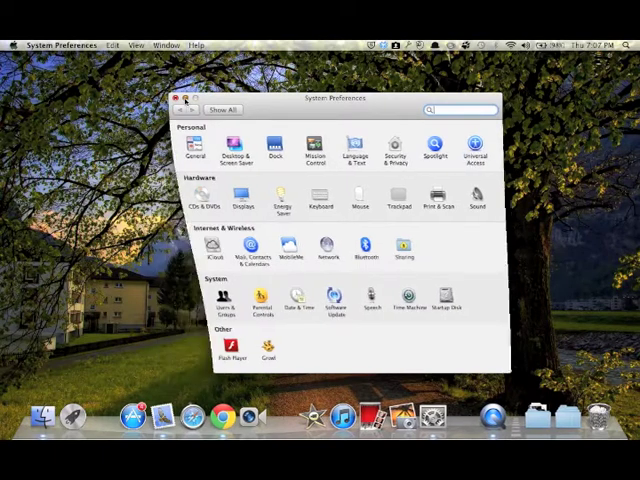
left_click(188, 100)
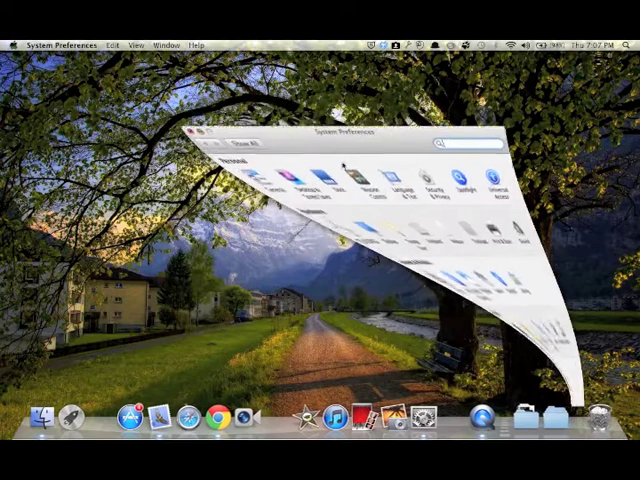
left_click(204, 132)
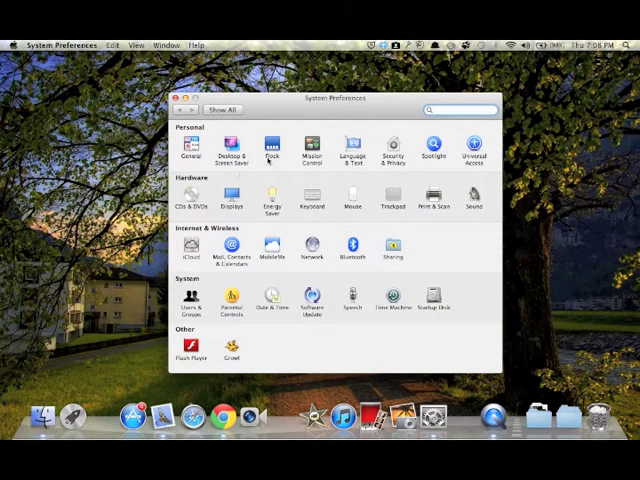
In the Dock pane, set 'Minimize windows using' to the Scale effect
left_click(272, 148)
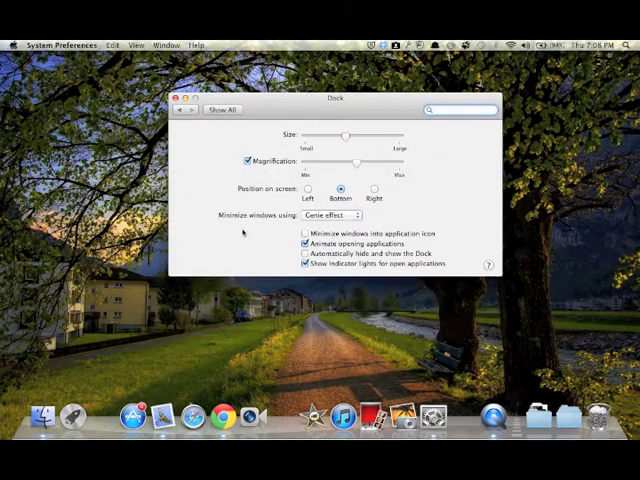
left_click(336, 216)
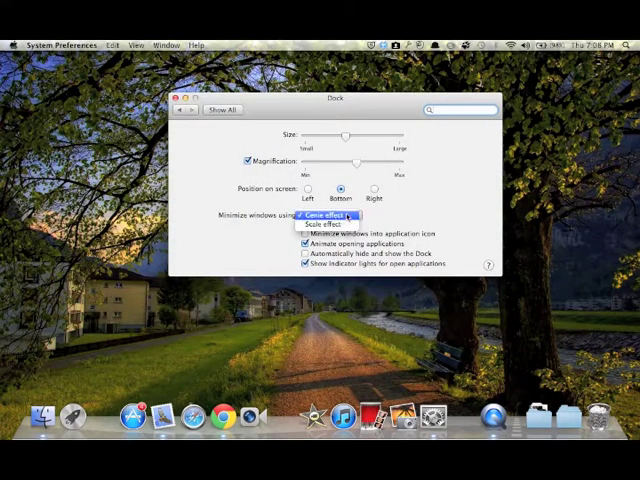
left_click(312, 224)
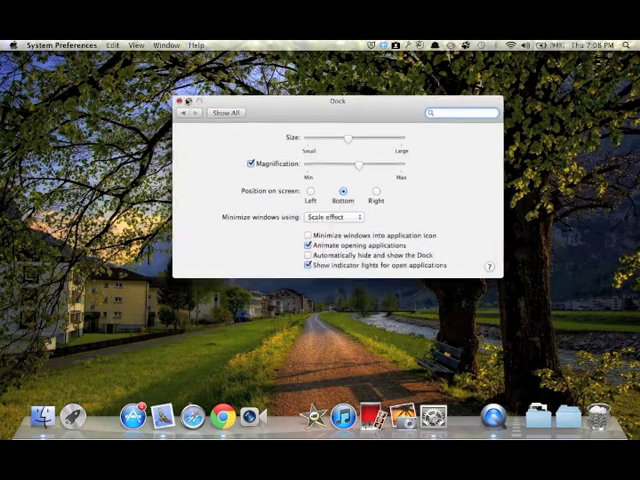
left_click(178, 100)
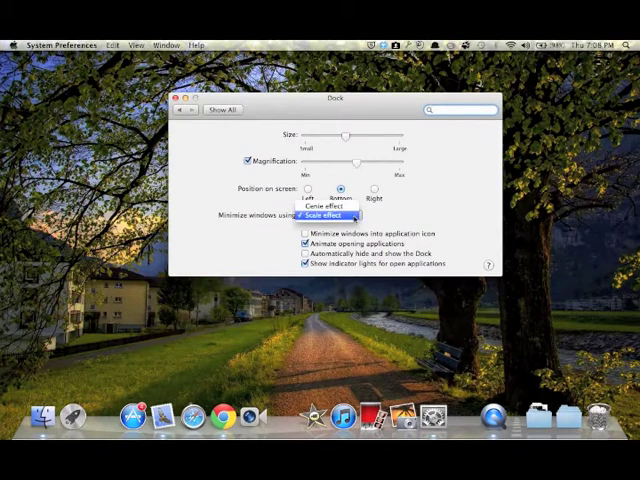
Set the minimize effect back to Genie and minimize the window into the Dock
left_click(320, 216)
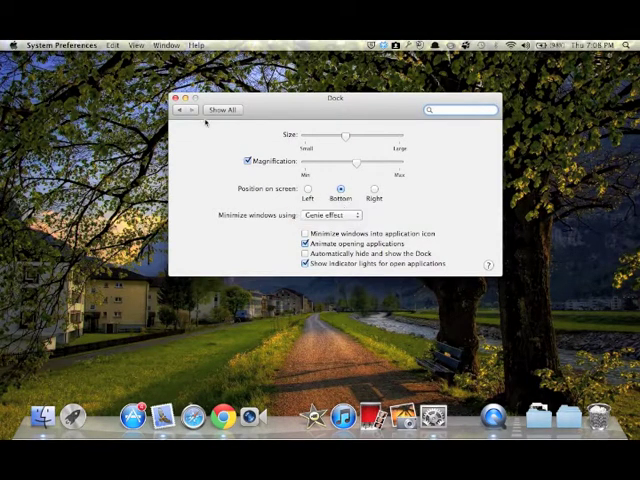
mouse_move(184, 100)
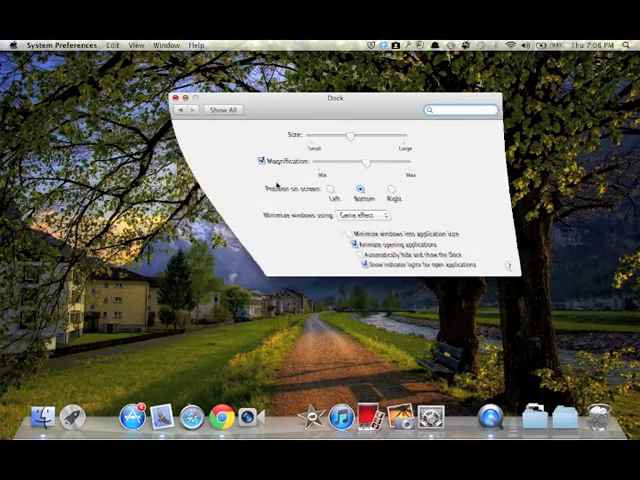
left_click(188, 96)
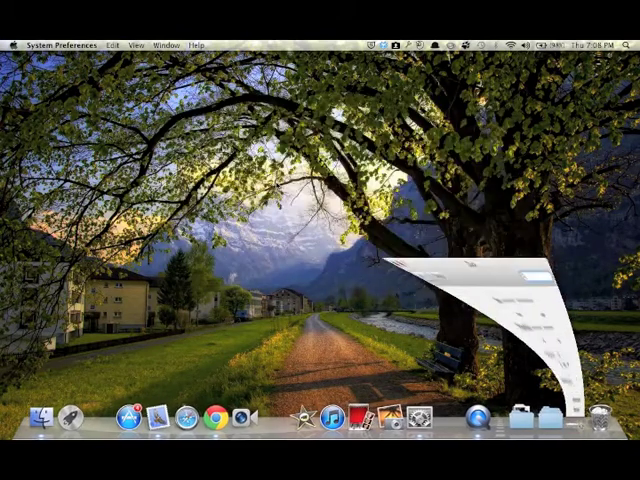